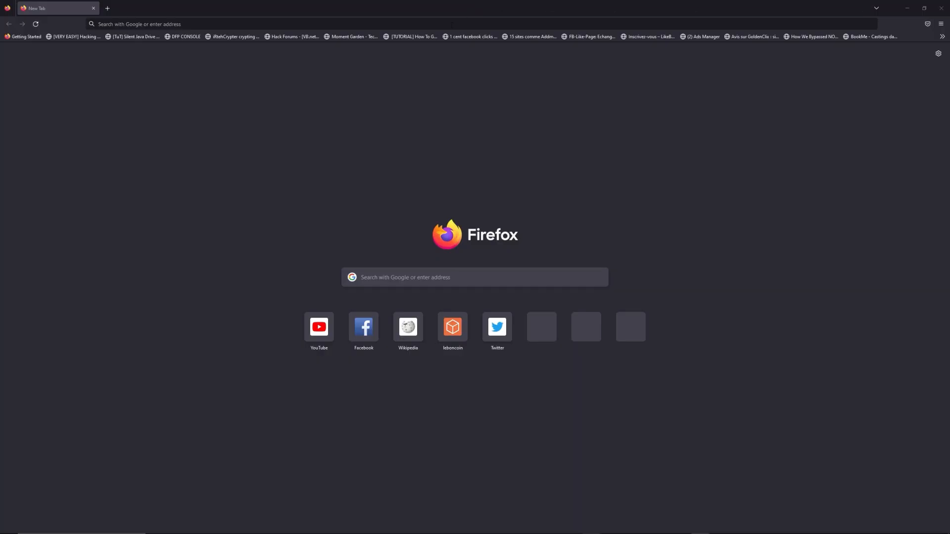
- Load freewebtools.com/192.168 in the Firefox address bar
type("freewebtools.")
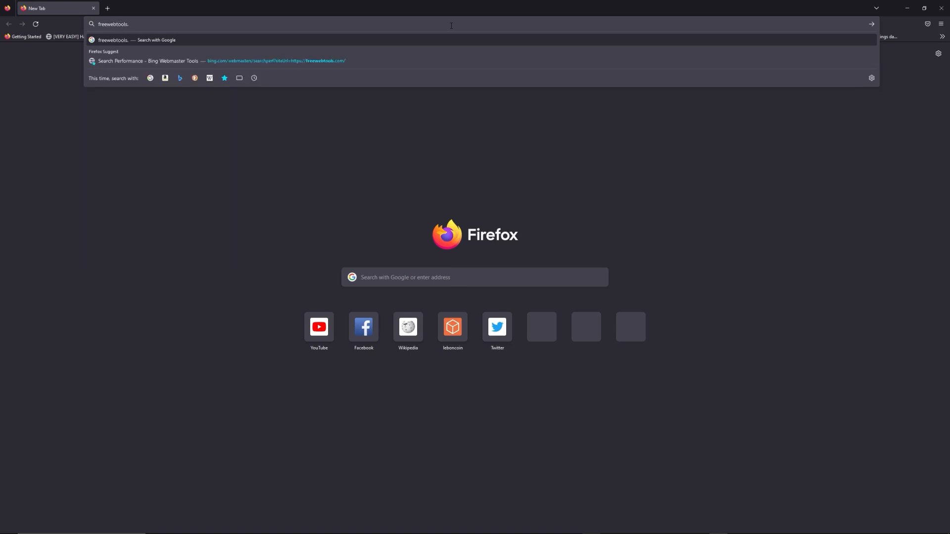
type("com")
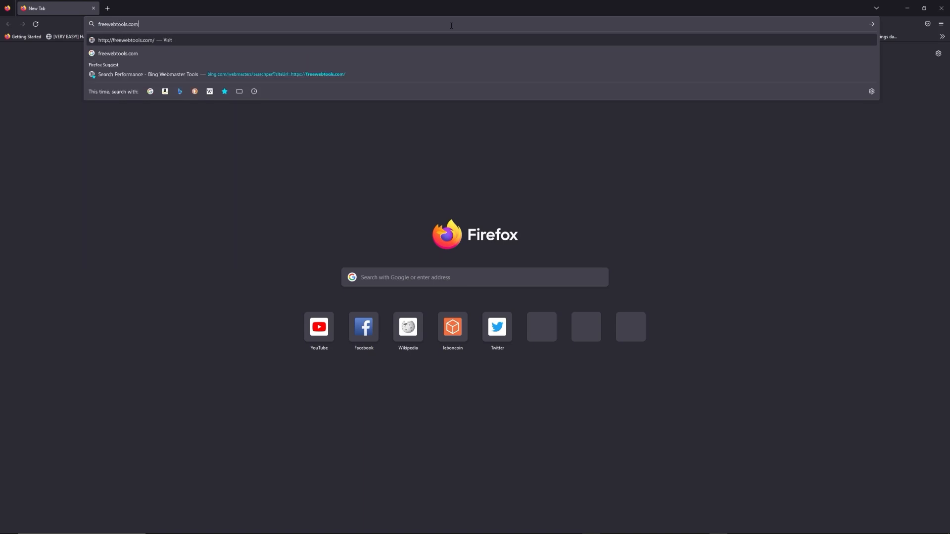
type("/192.")
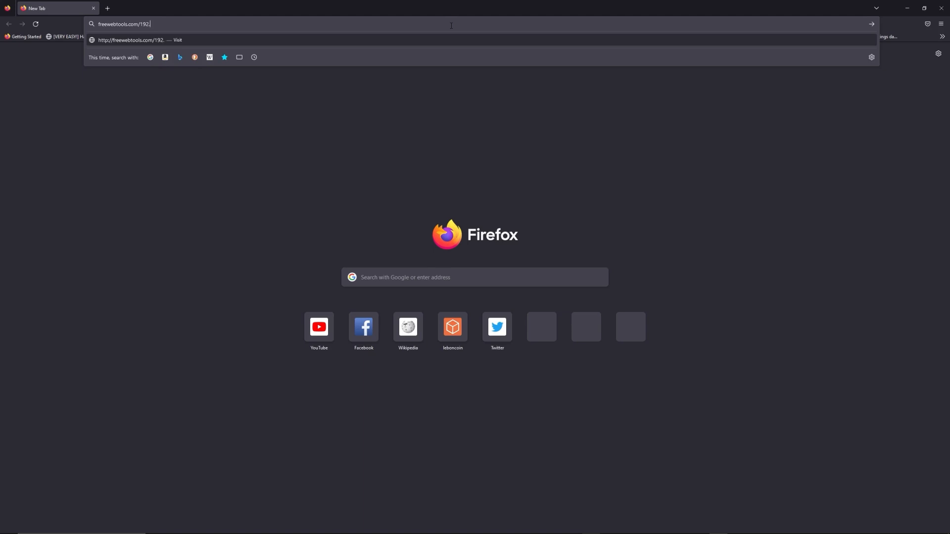
type("168")
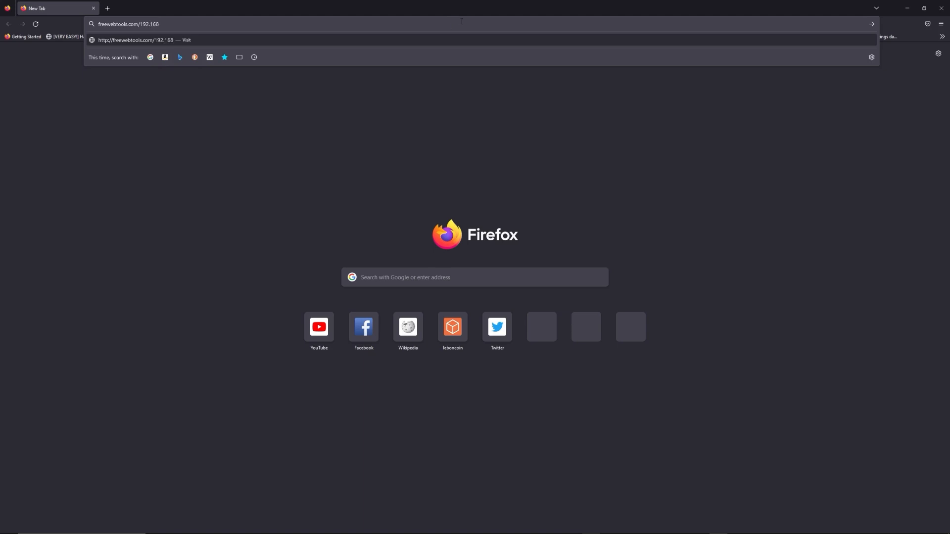
mouse_move(599, 3)
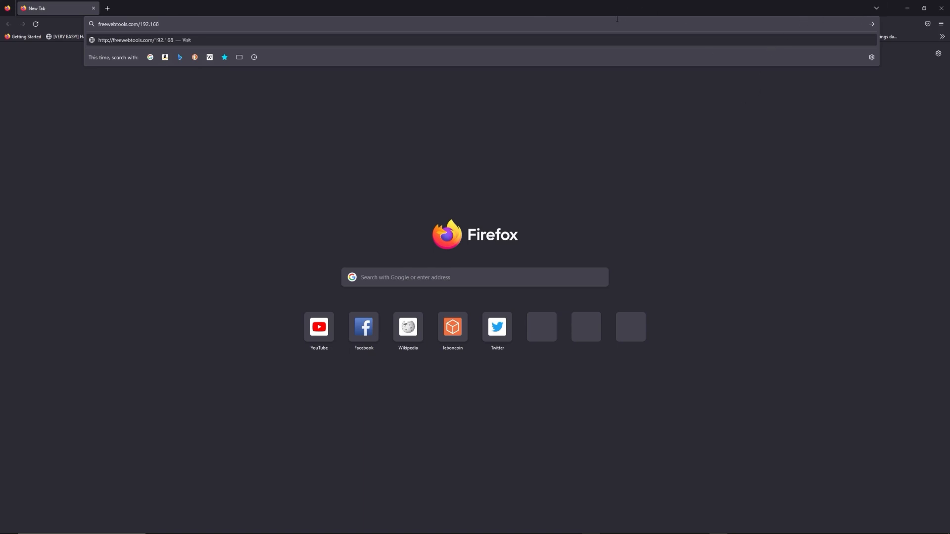
key("Enter")
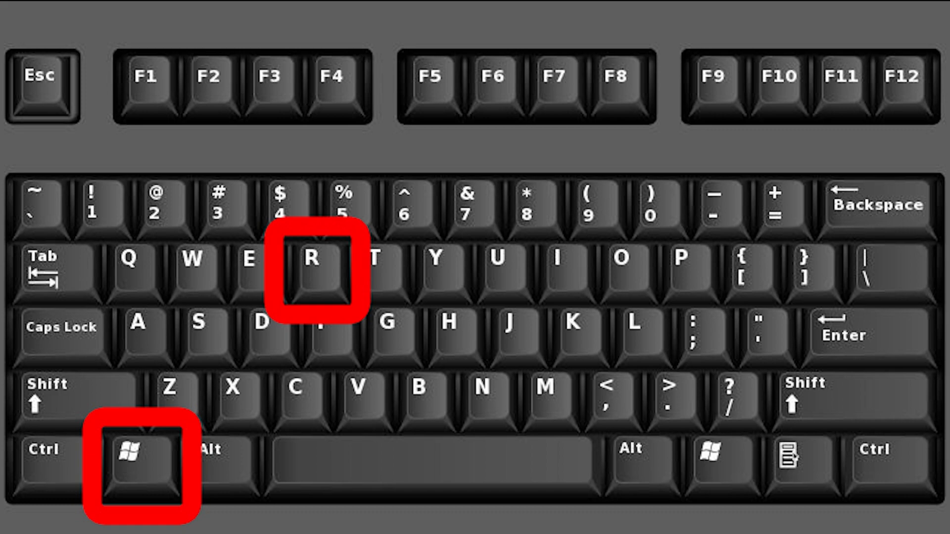
key("Win+R")
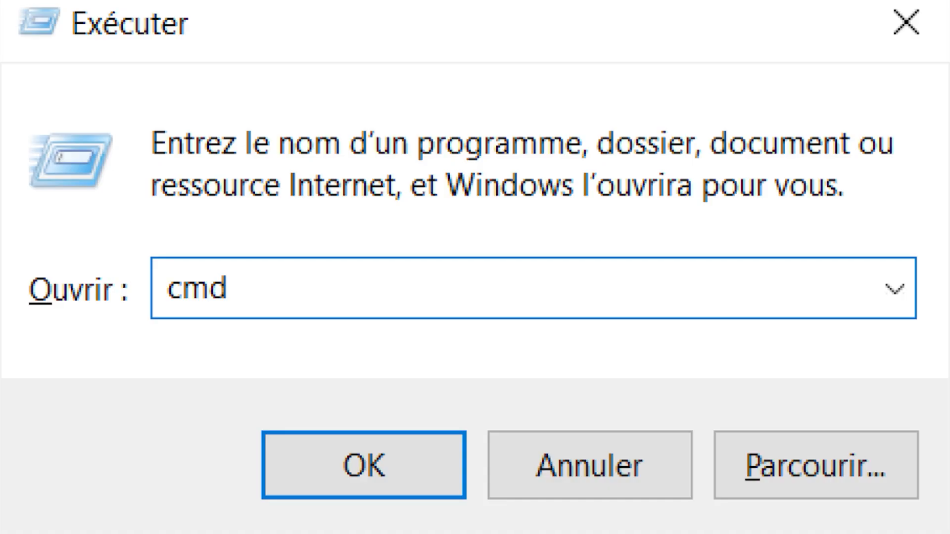
left_click(363, 468)
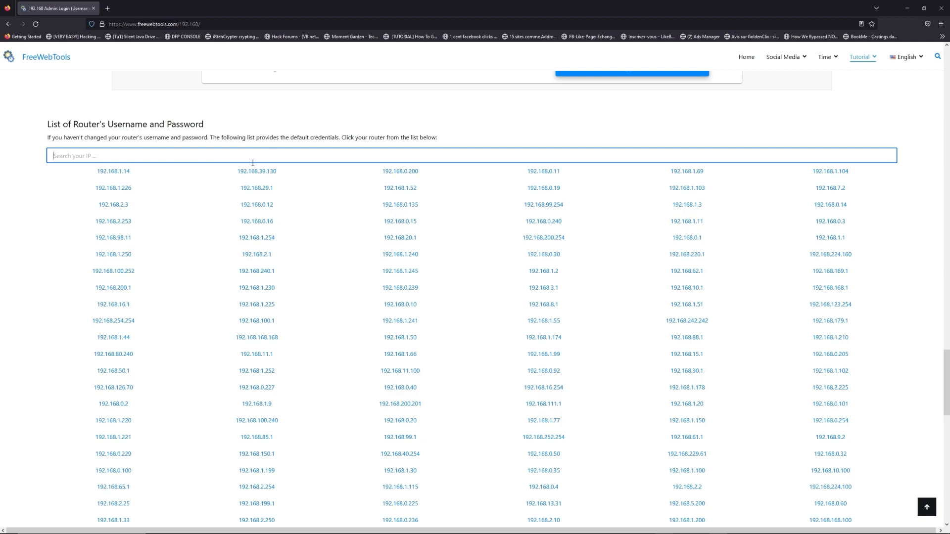
- Filter the router credentials list by entering 192.168.1.1 in 'Search your IP'
type("192.168.1.1")
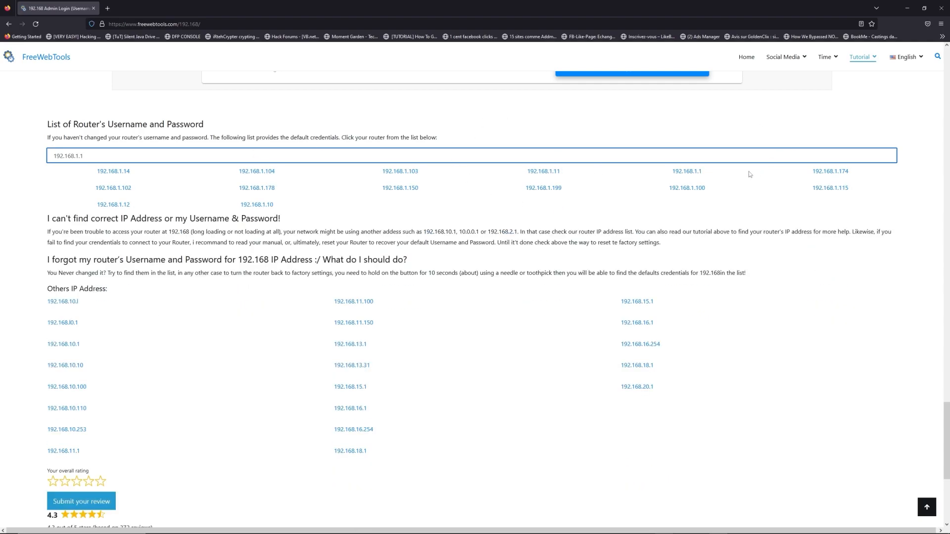
- Open the 192.168.1.1 credentials page and scroll through the default login table
left_click(687, 171)
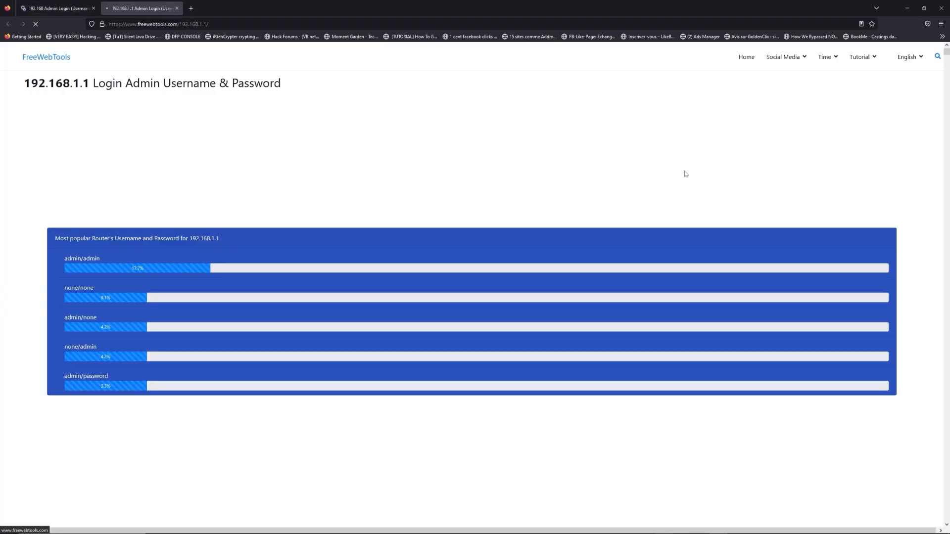
scroll("down", 3)
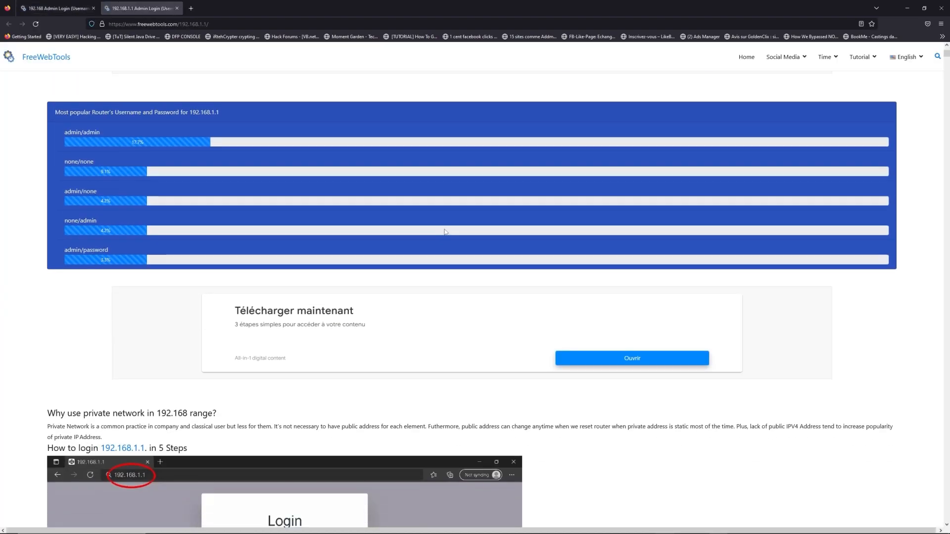
scroll("down", 3)
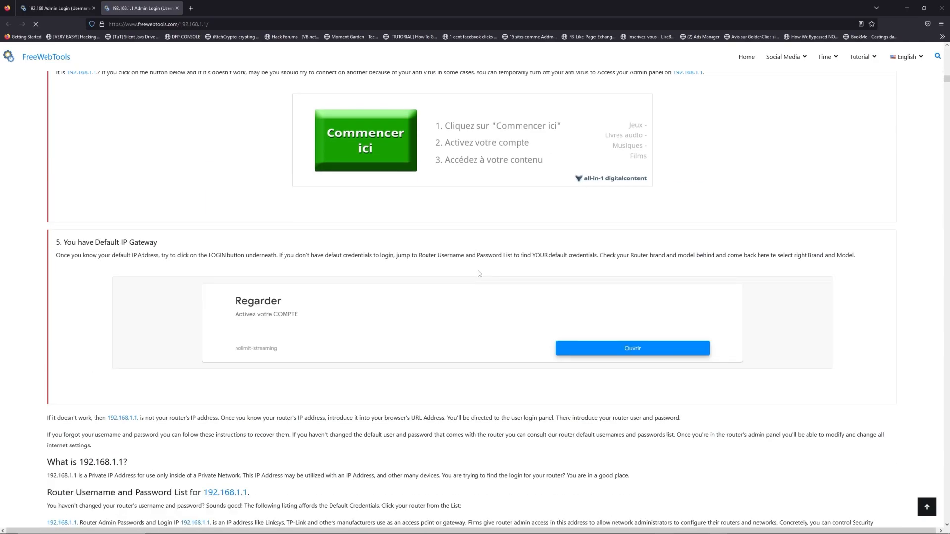
scroll("down", 3)
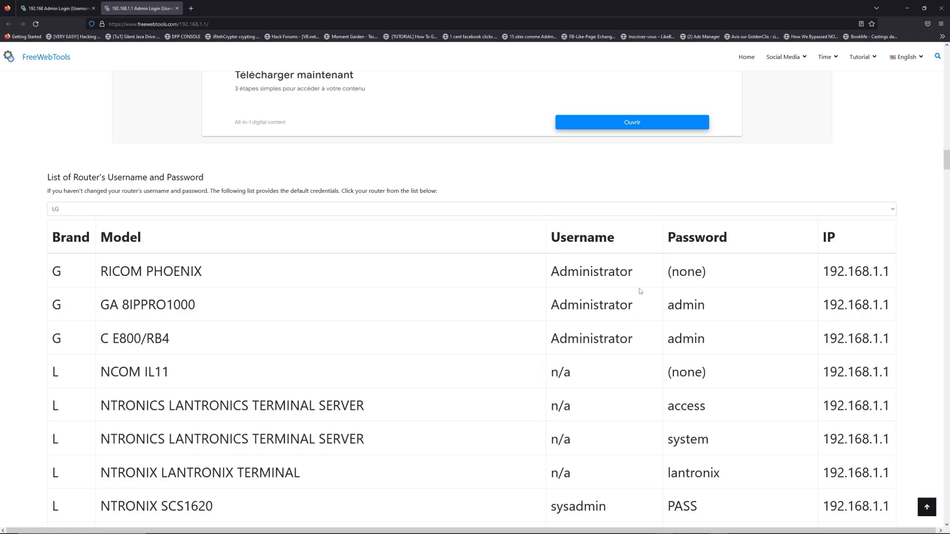
scroll("down", 3)
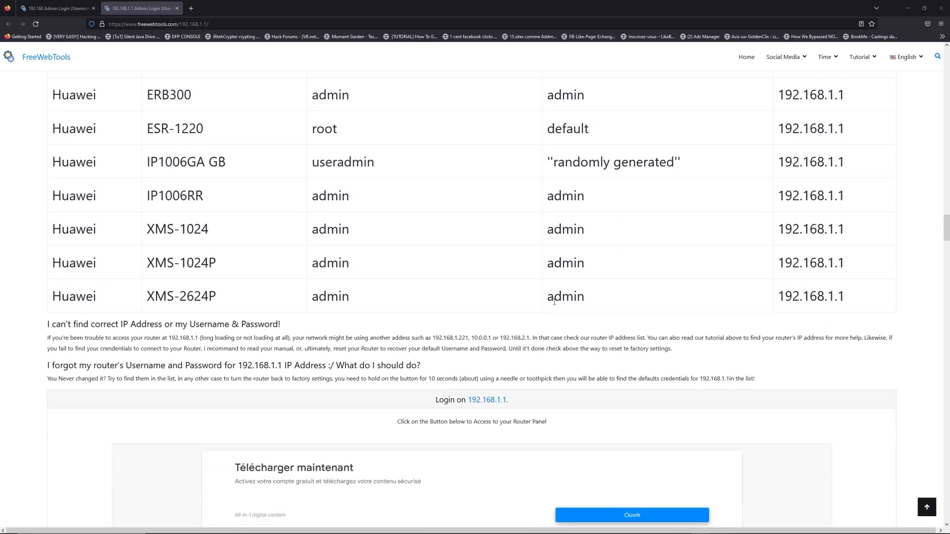
scroll("down", 3)
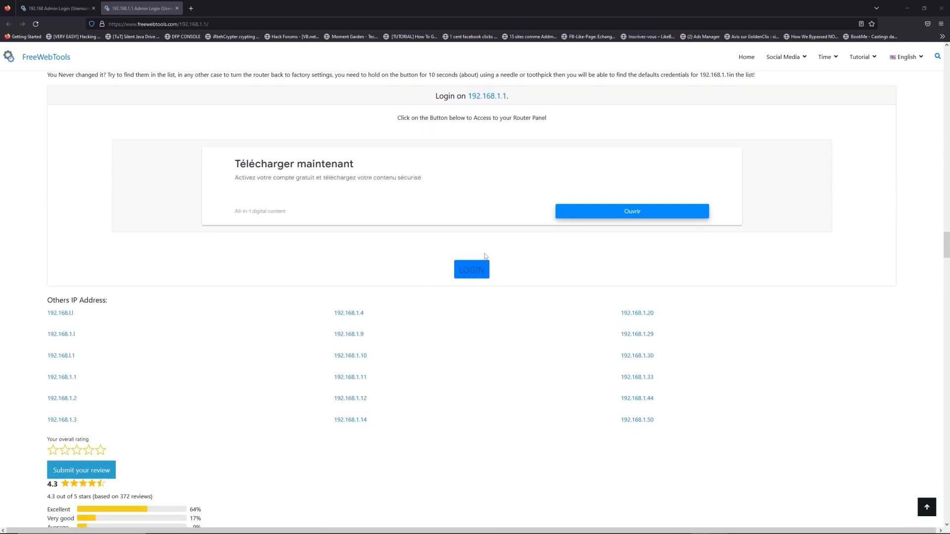
- Launch the router login page at 192.168.1.1 via the Login button
left_click(472, 269)
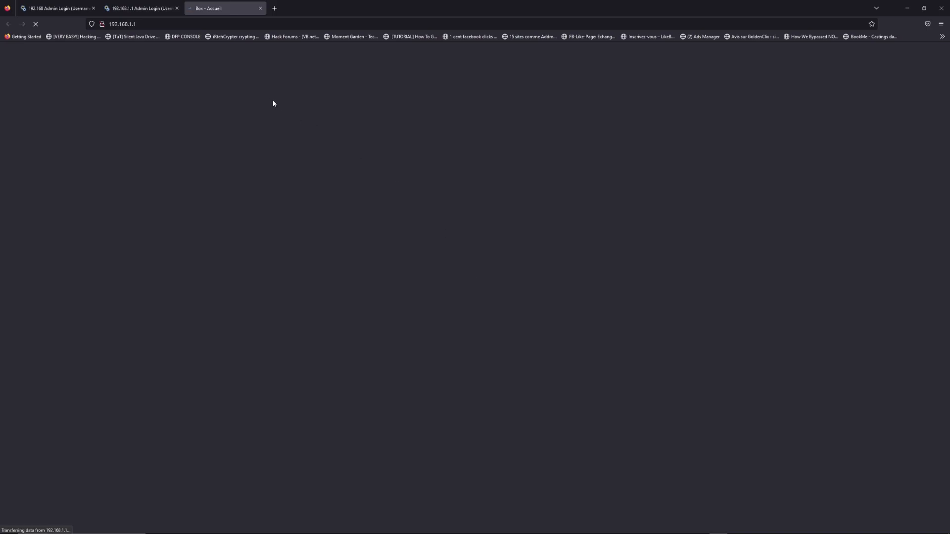